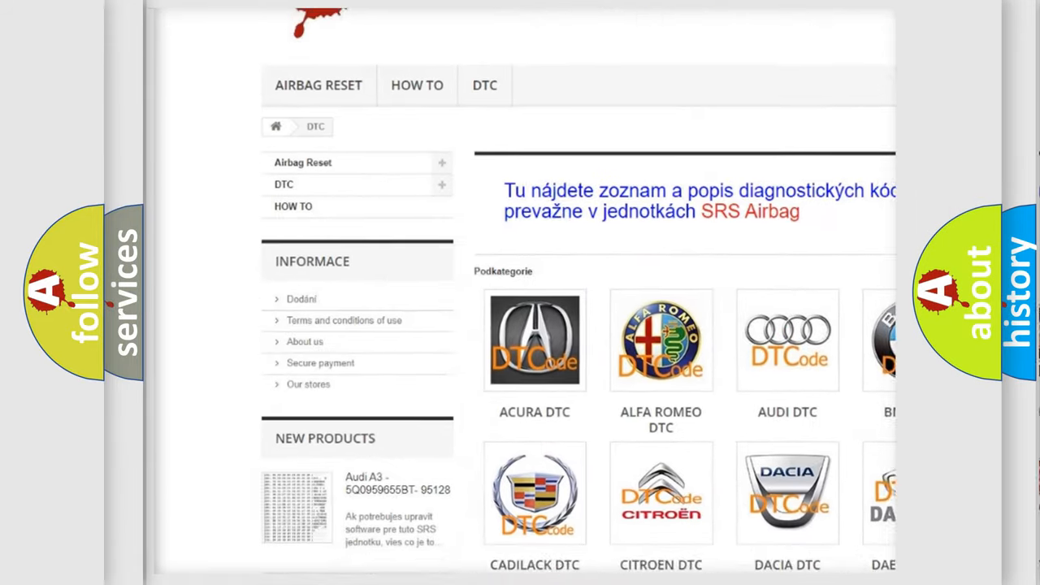
scroll("down", 3)
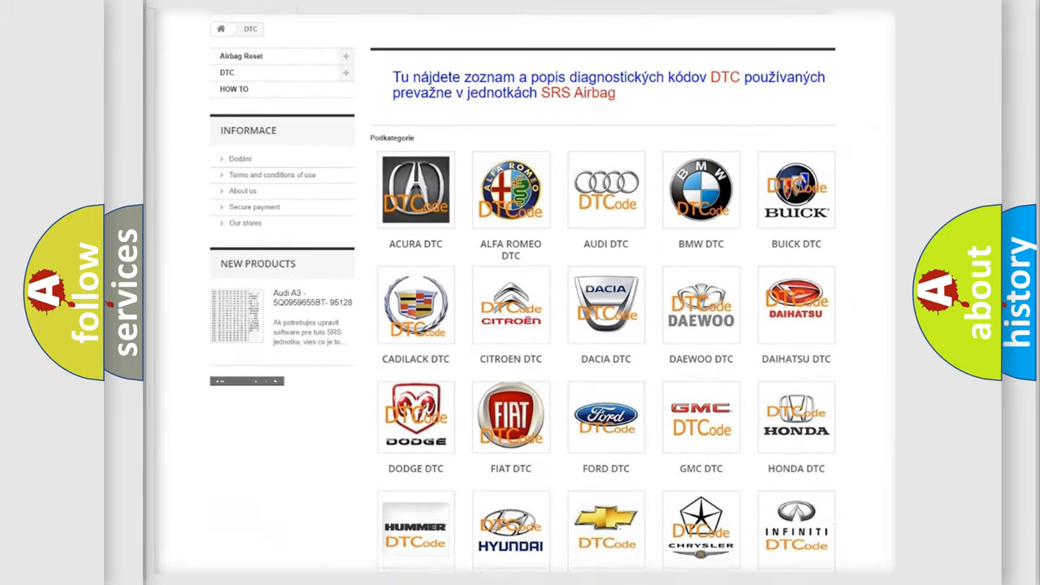
scroll("down", 3)
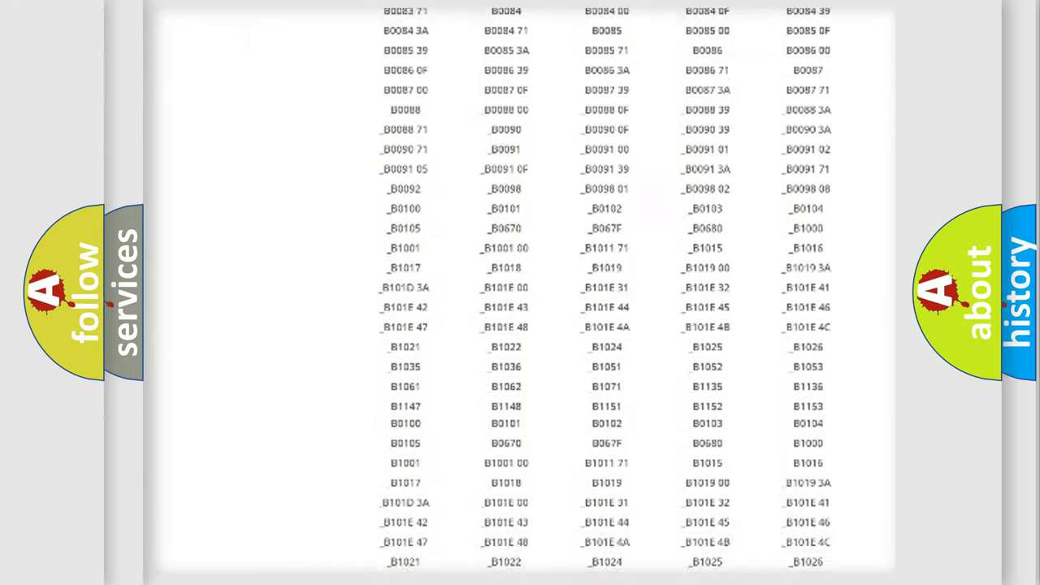
scroll("down", 3)
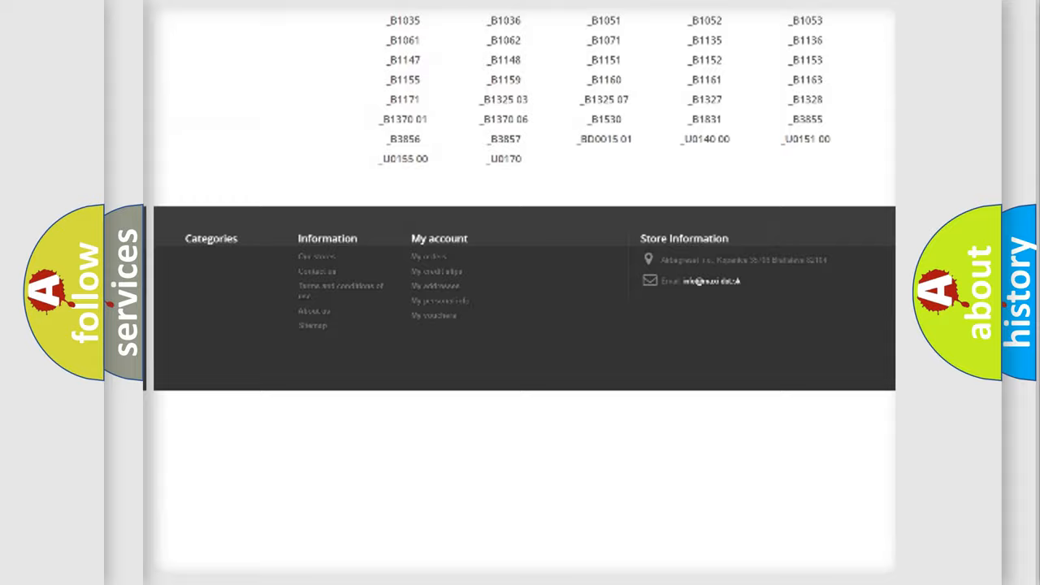
scroll("up", 3)
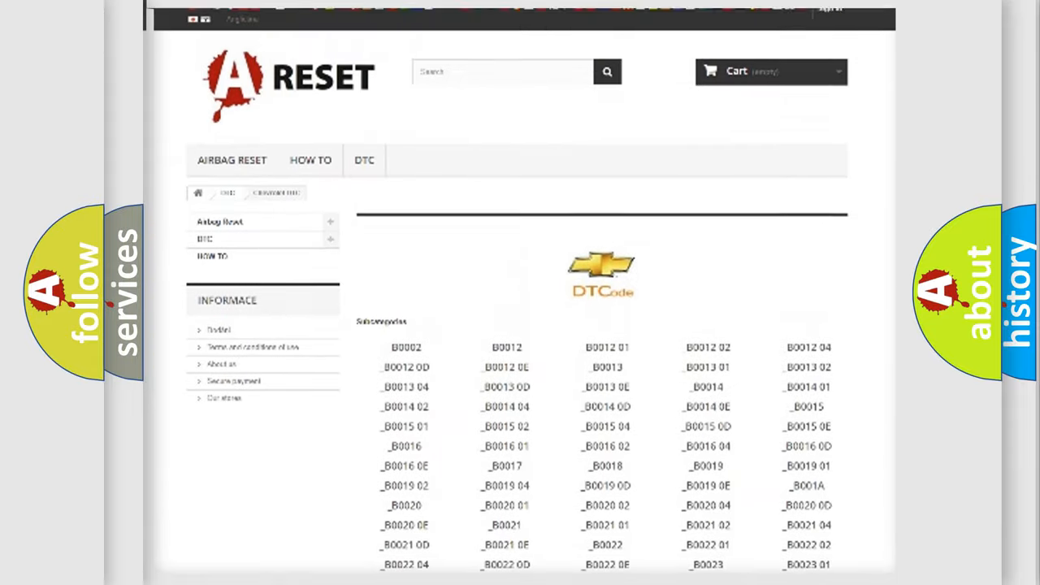